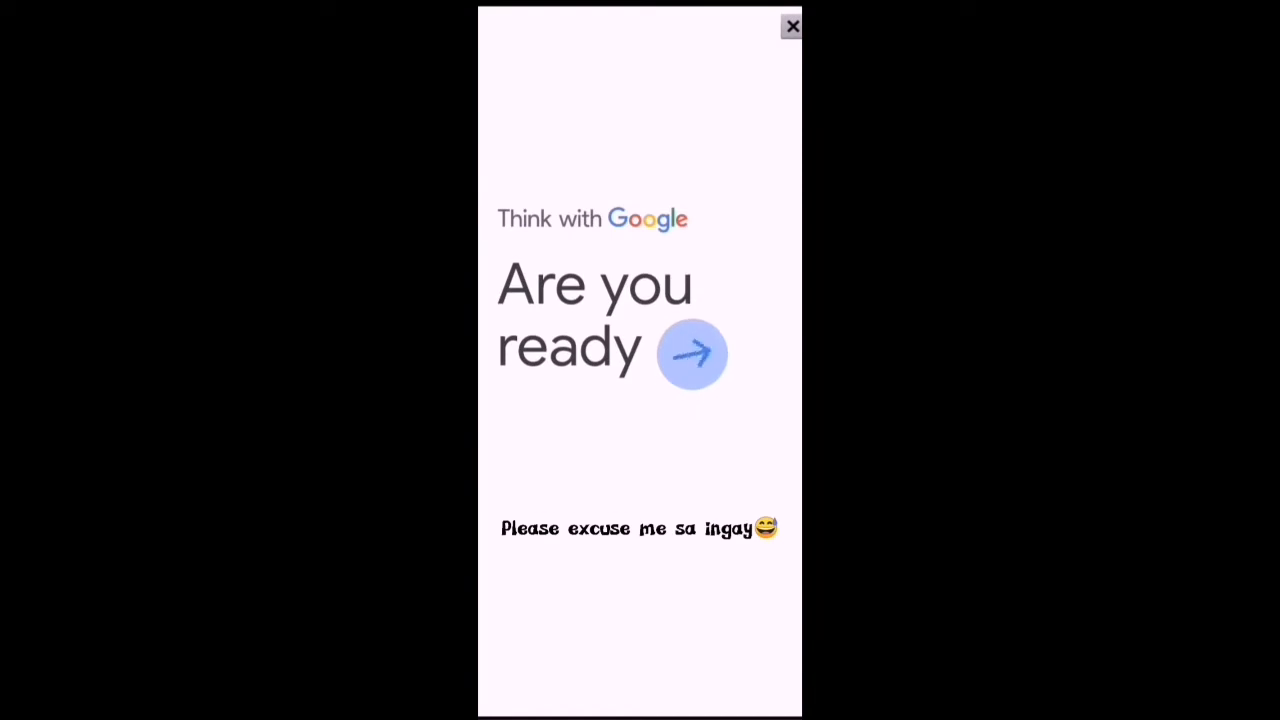
Dismiss the full-screen Google ad covering Notepad++
{"action": "left_click", "coordinate": [792, 26]}
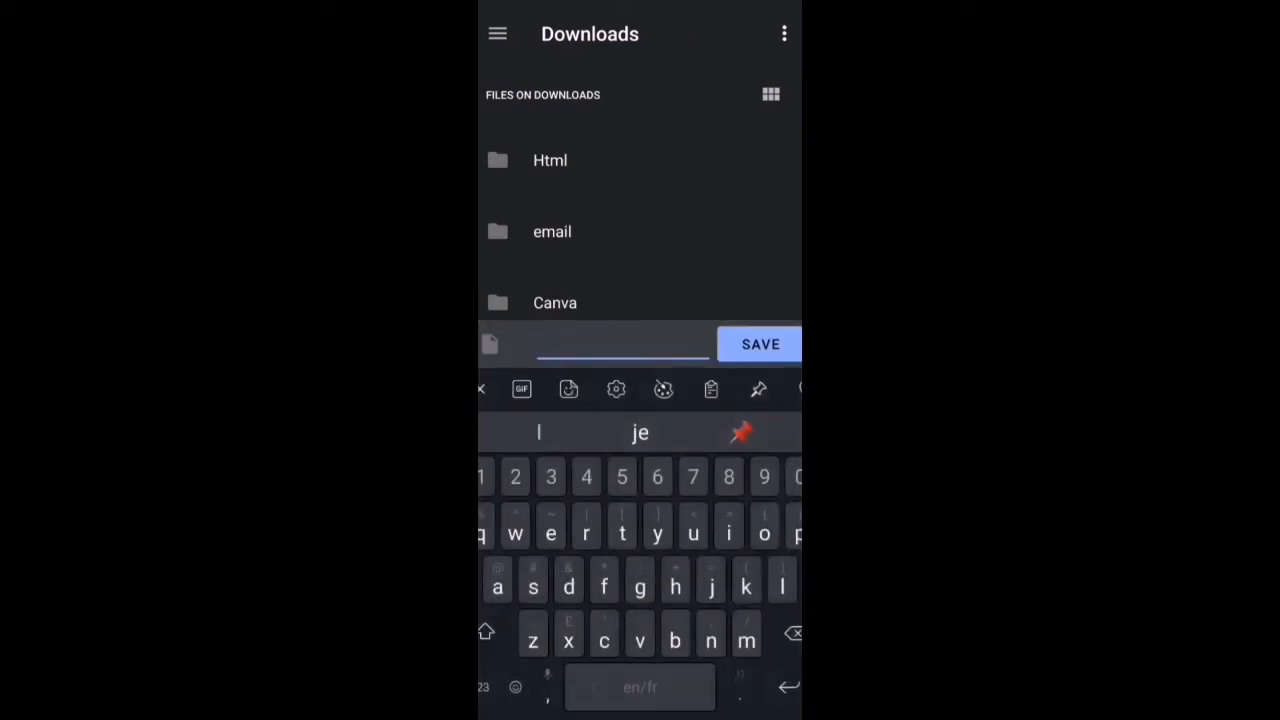
Save the new file as sample.html in the Downloads folder
{"action": "type", "text": "sample.ht"}
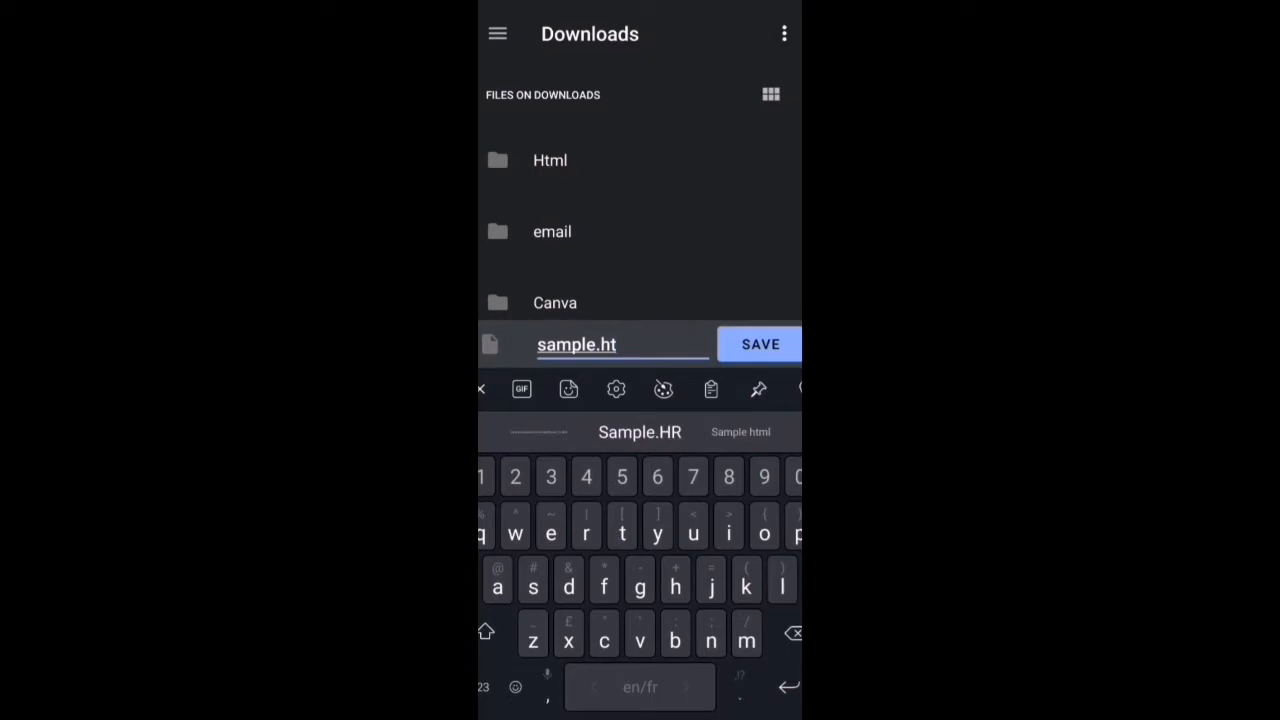
{"action": "type", "text": "ml"}
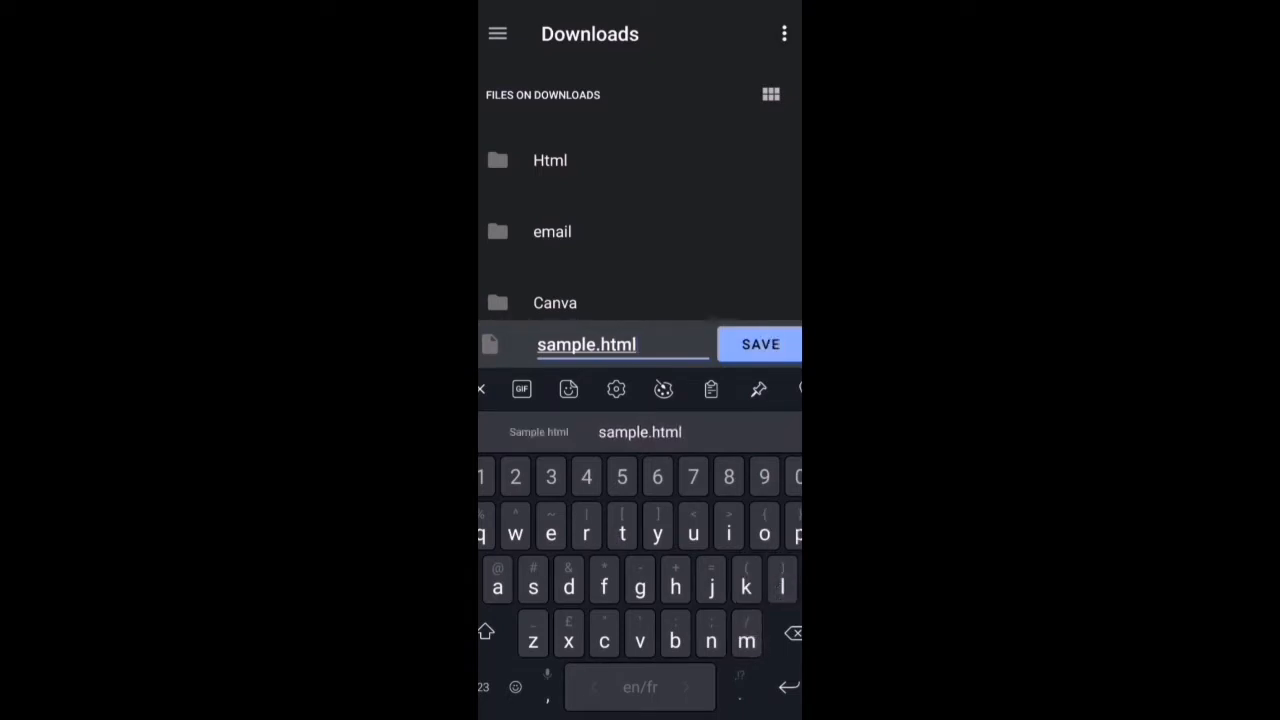
{"action": "left_click", "coordinate": [760, 344]}
{"action": "type", "text": "<!"}
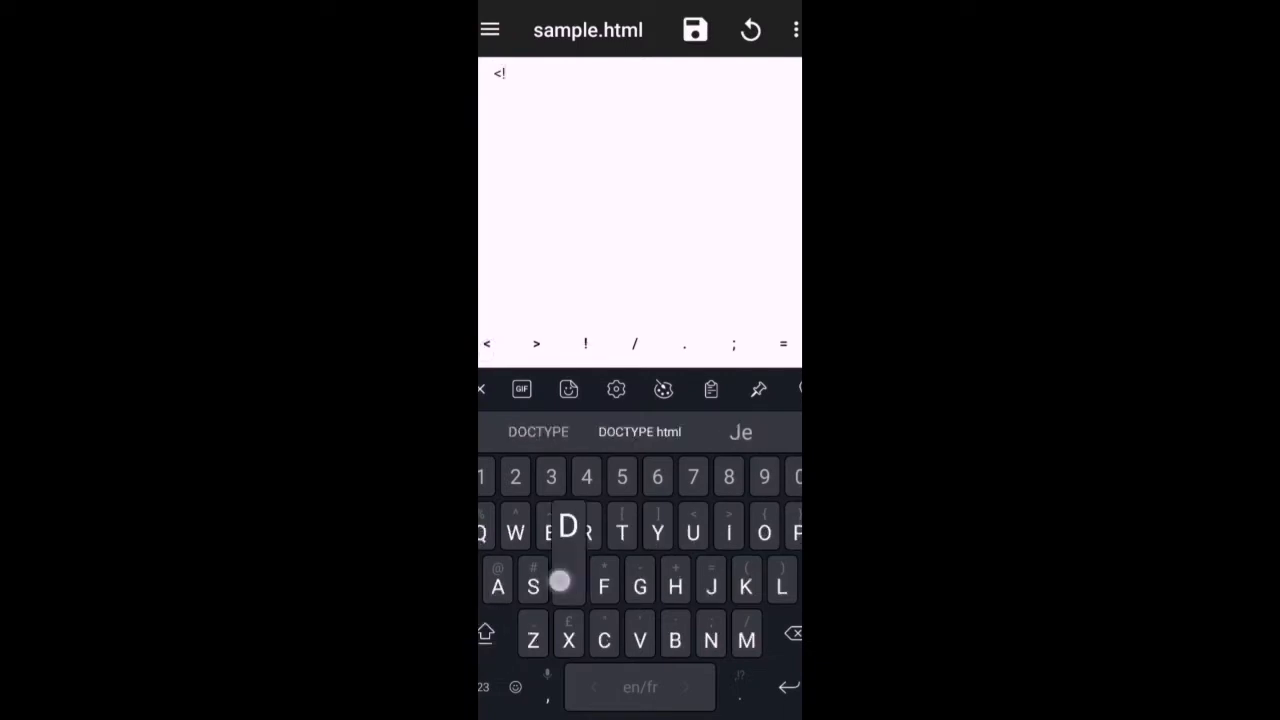
Write <!DOCTYPE html>, <html>, <head>, <title> Welcome to my World </title> and <body> lines
{"action": "left_click", "coordinate": [640, 432]}
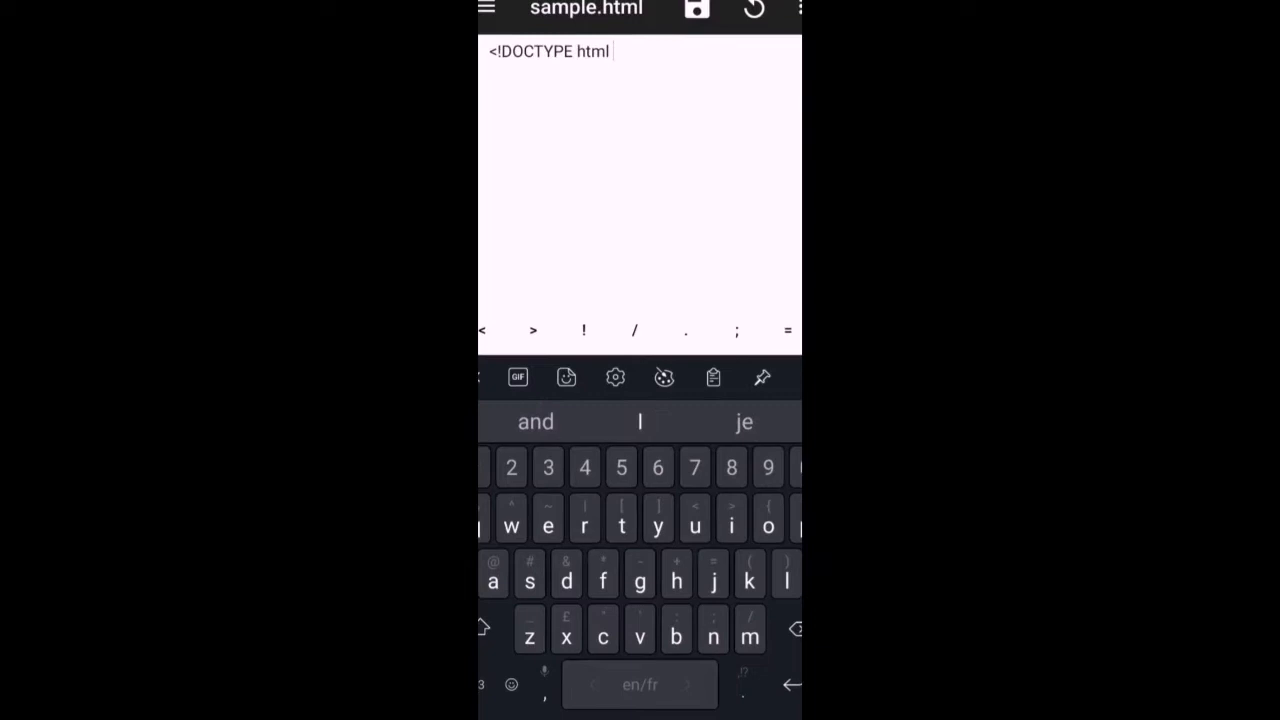
{"action": "left_click", "coordinate": [532, 330]}
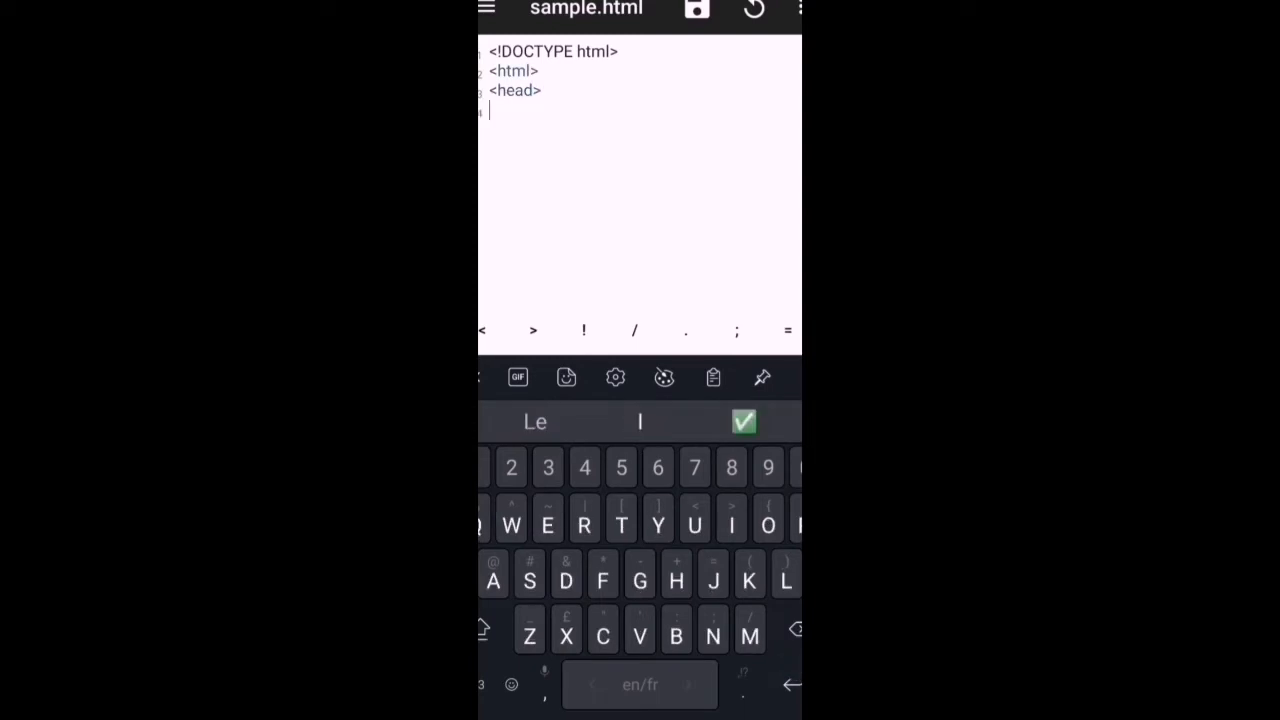
{"action": "type", "text": "<"}
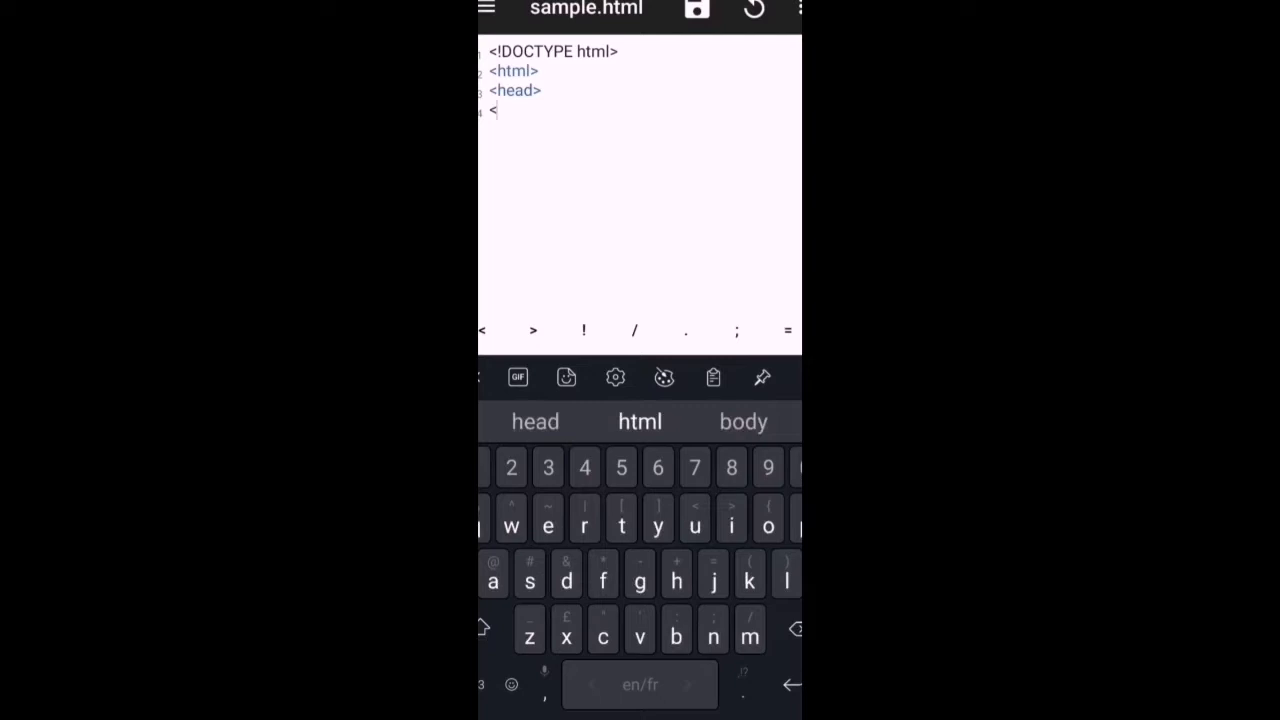
{"action": "type", "text": "title> Welcome to my World </title>"}
{"action": "type", "text": "<body>"}
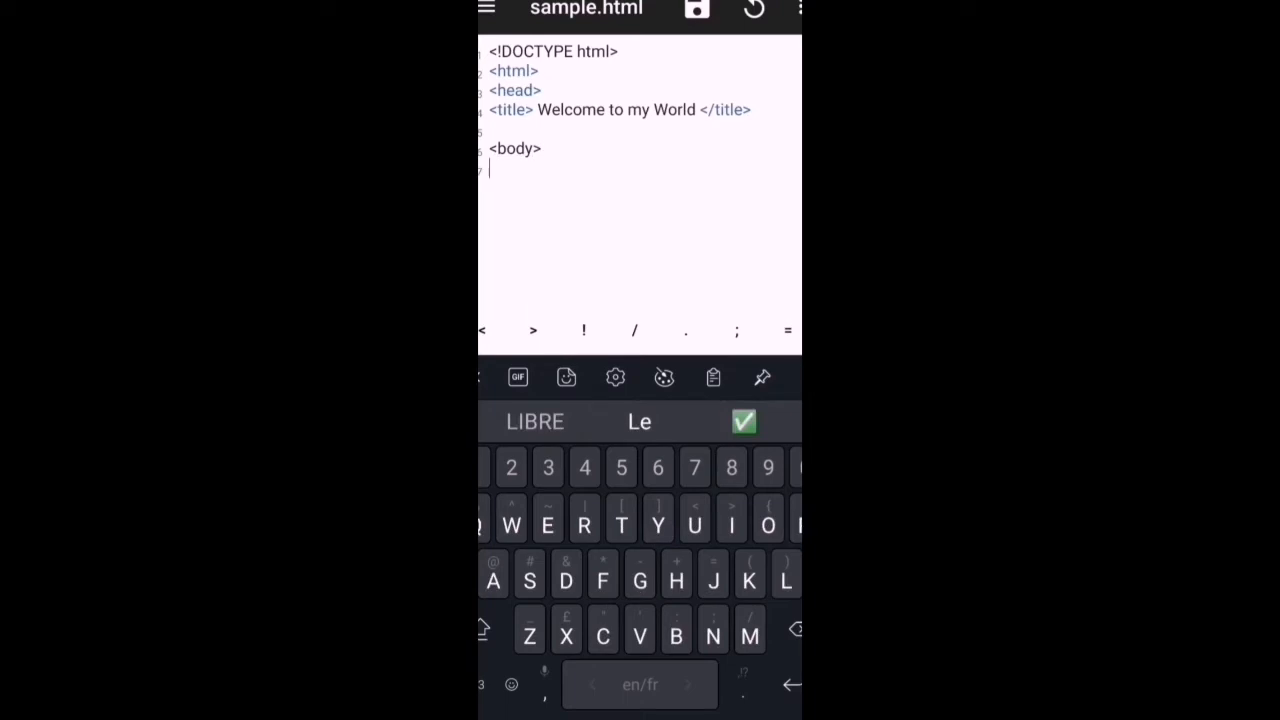
Add the line <p1> hello welcome here. and begin an <a href= anchor after it
{"action": "type", "text": "p"}
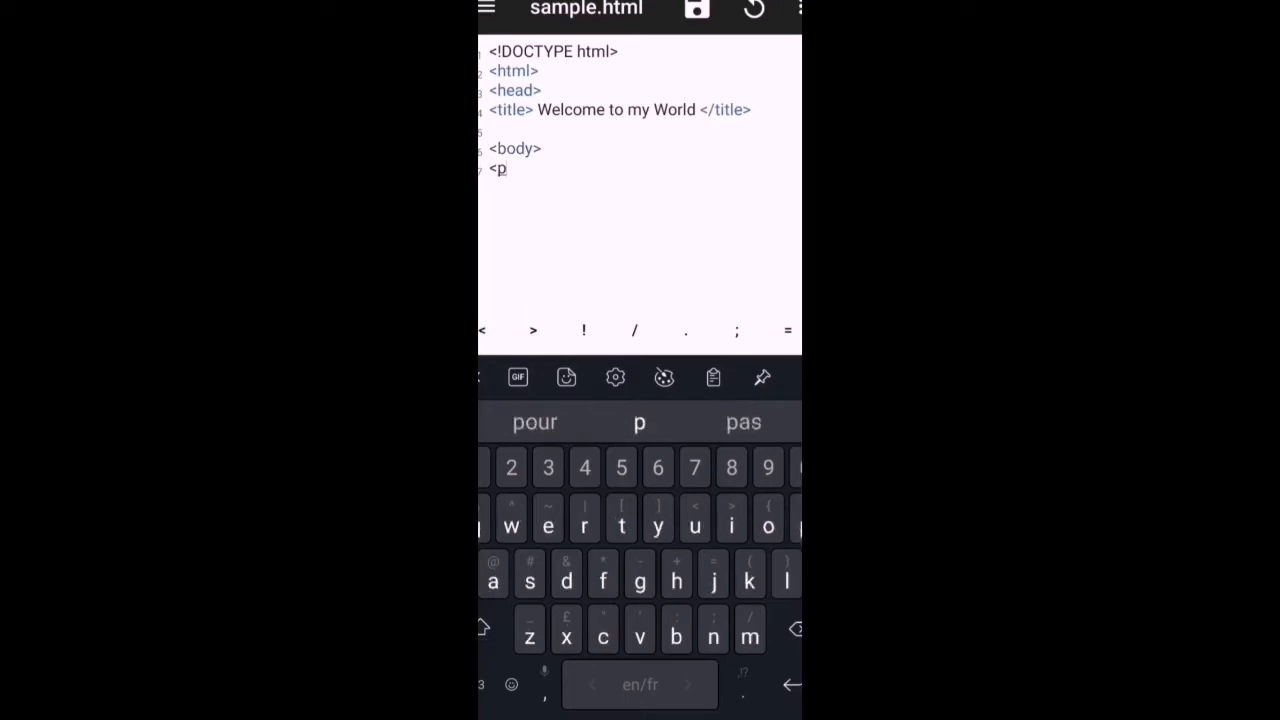
{"action": "type", "text": "1>"}
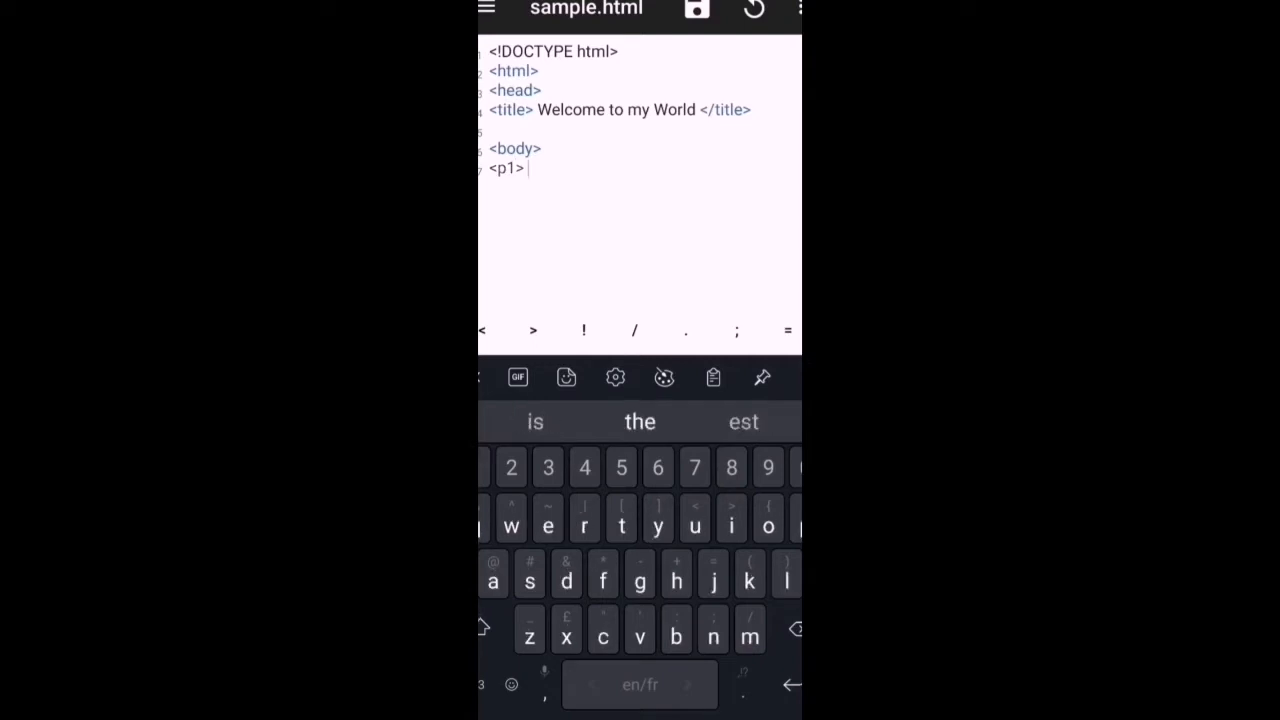
{"action": "type", "text": "hello welcome here."}
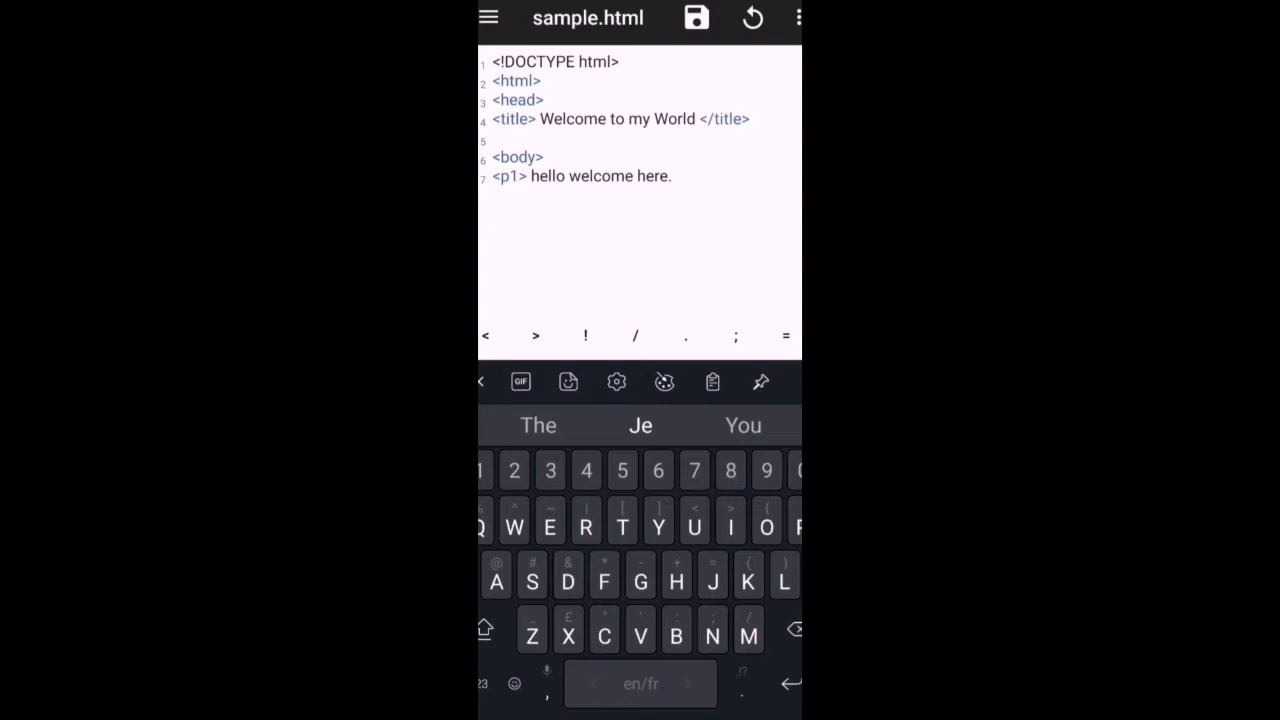
{"action": "type", "text": "<a>"}
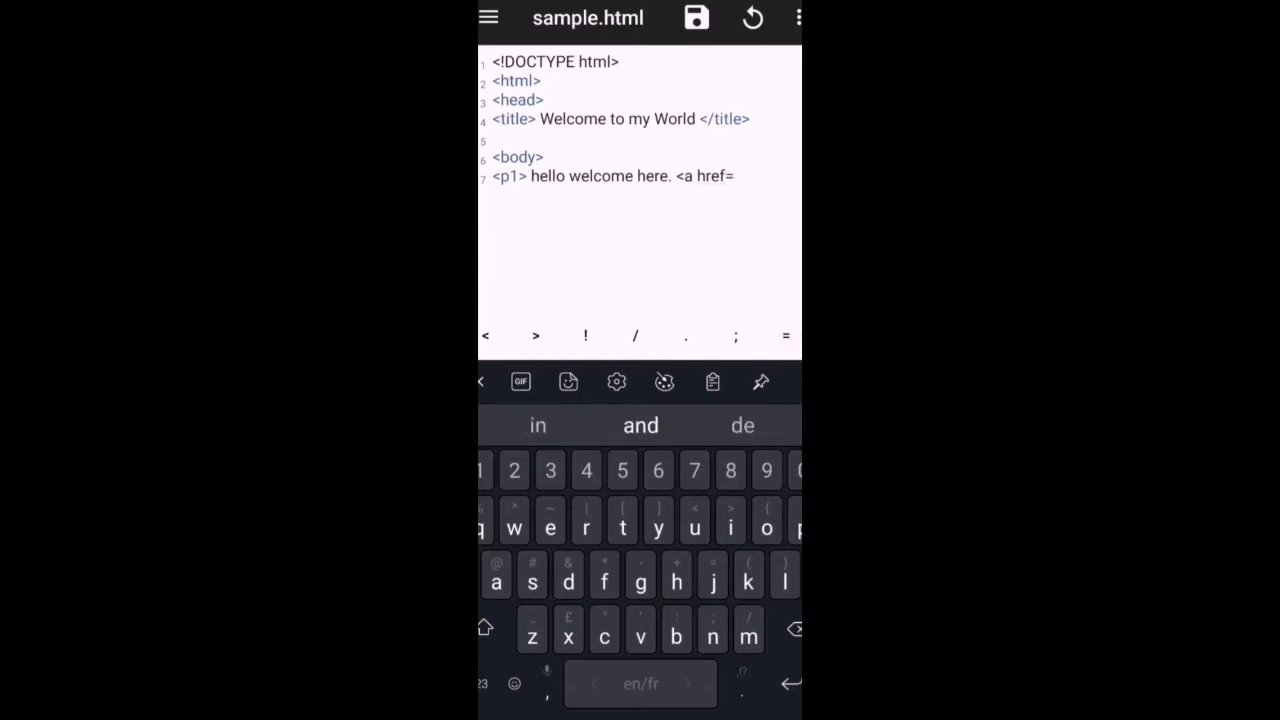
Paste the YouTube channel URL from the clipboard as the anchor's href value
{"action": "type", "text": "\""}
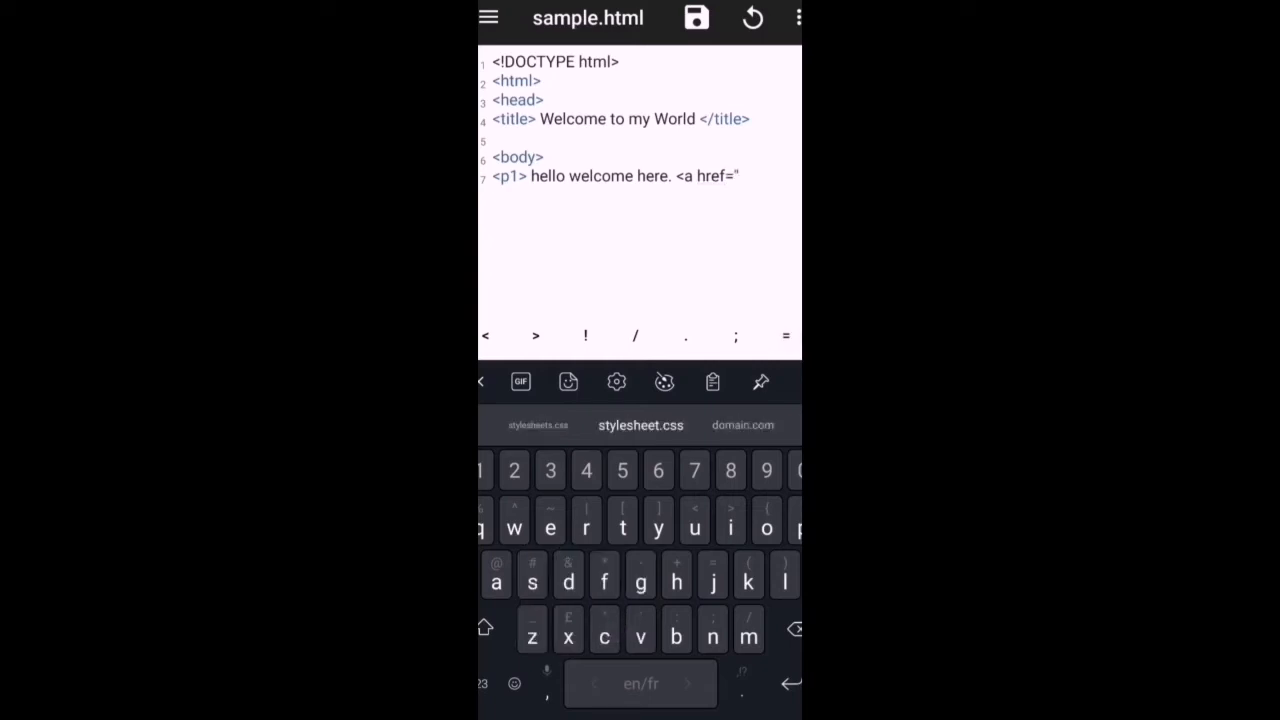
{"action": "left_click", "coordinate": [712, 380]}
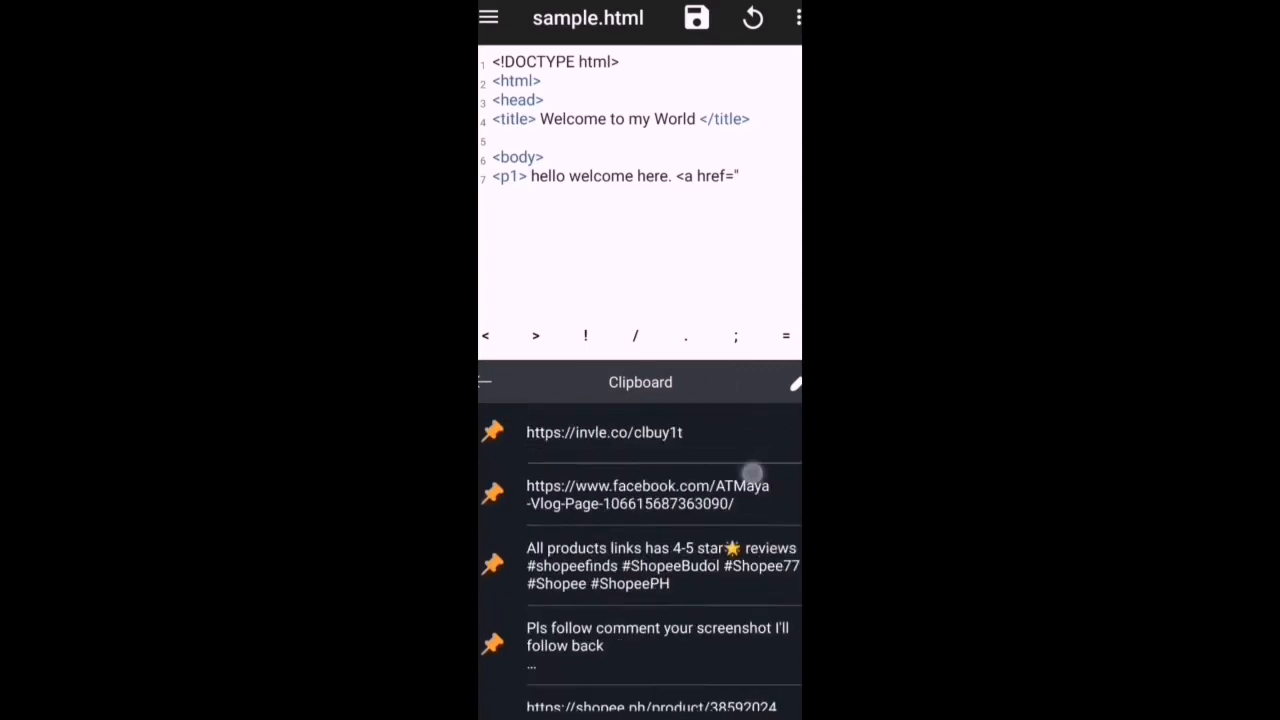
{"action": "scroll", "scroll_direction": "down", "scroll_amount": 3}
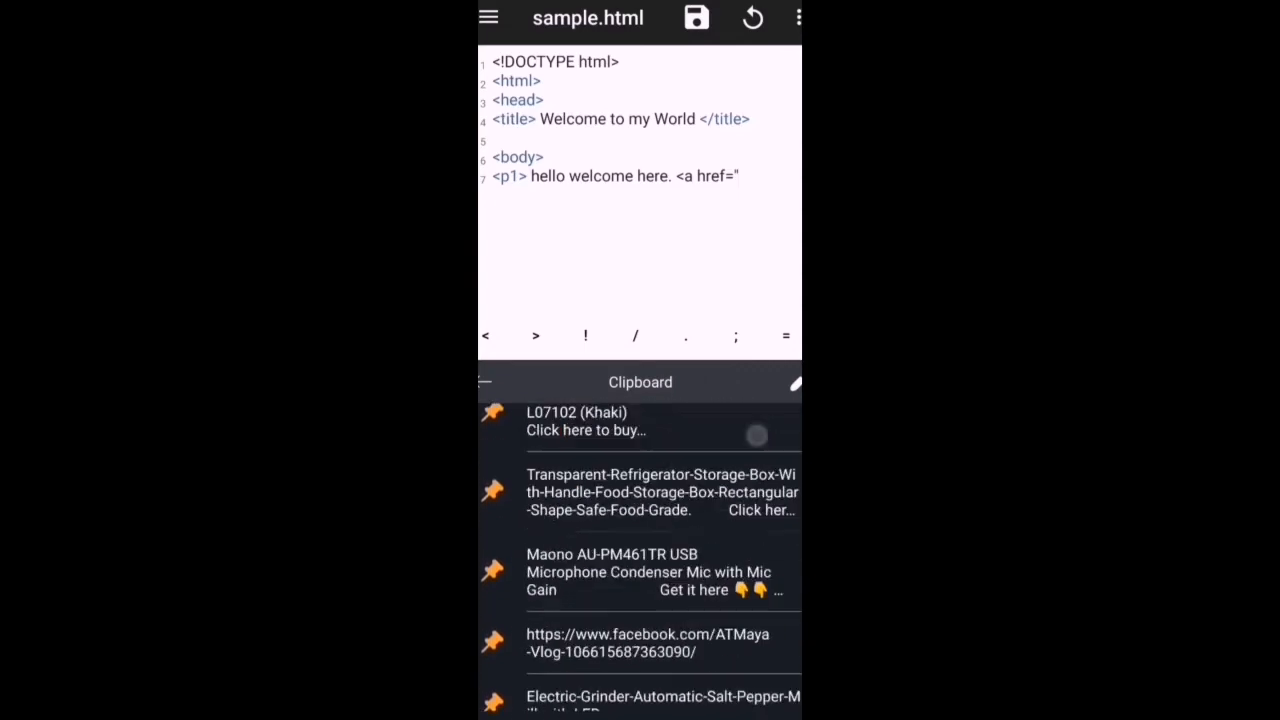
{"action": "scroll", "scroll_direction": "down", "scroll_amount": 3}
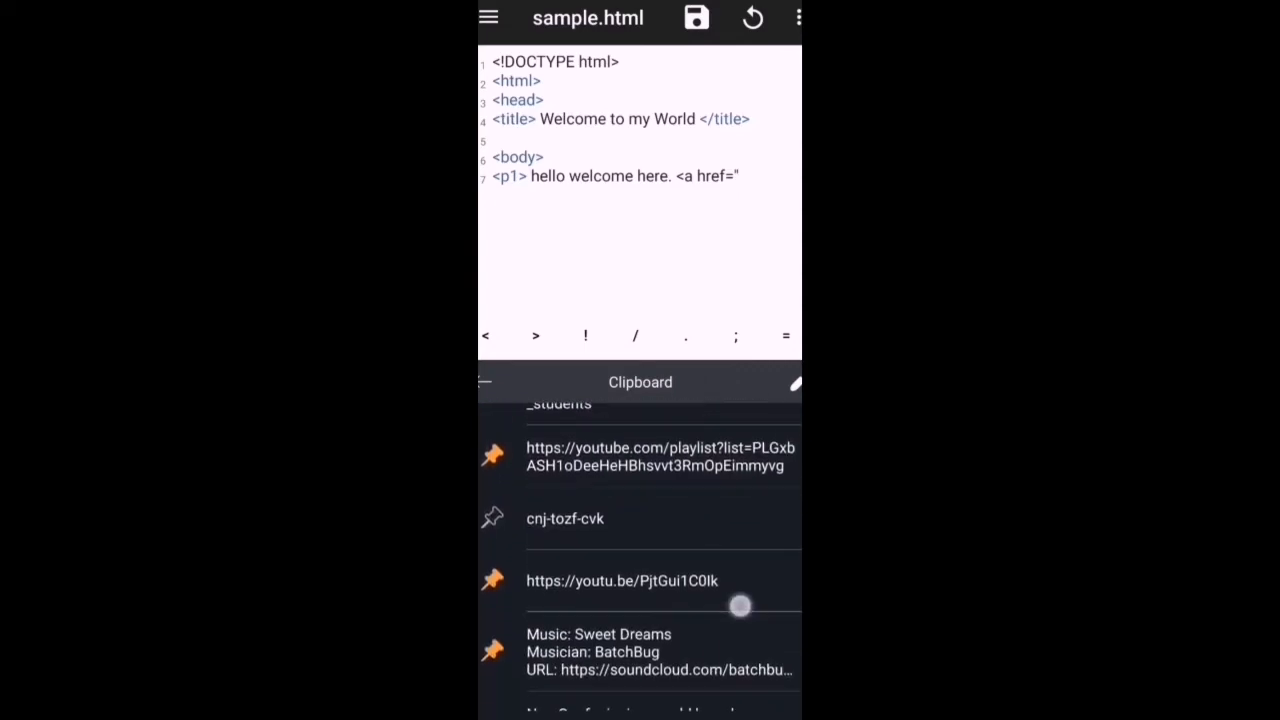
{"action": "scroll", "scroll_direction": "down", "scroll_amount": 3}
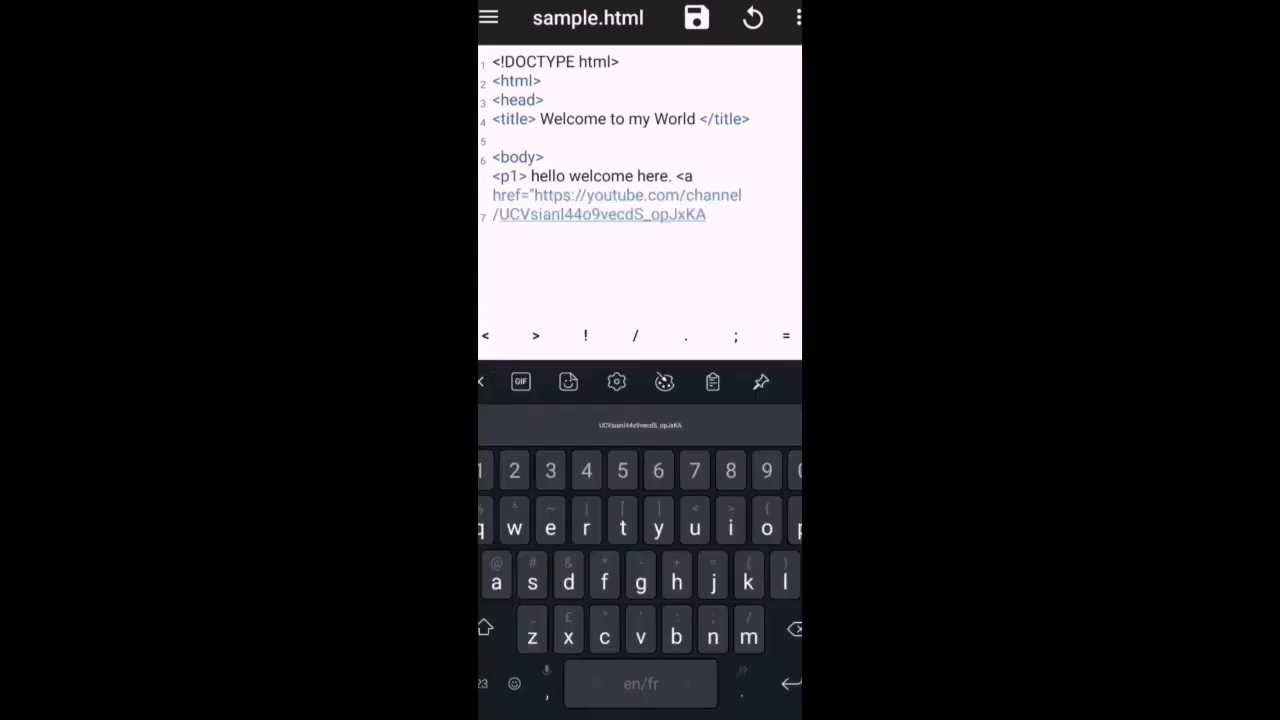
Close the href quote, add link text 'click here to know more.' and the closing </a> tag
{"action": "type", "text": "\""}
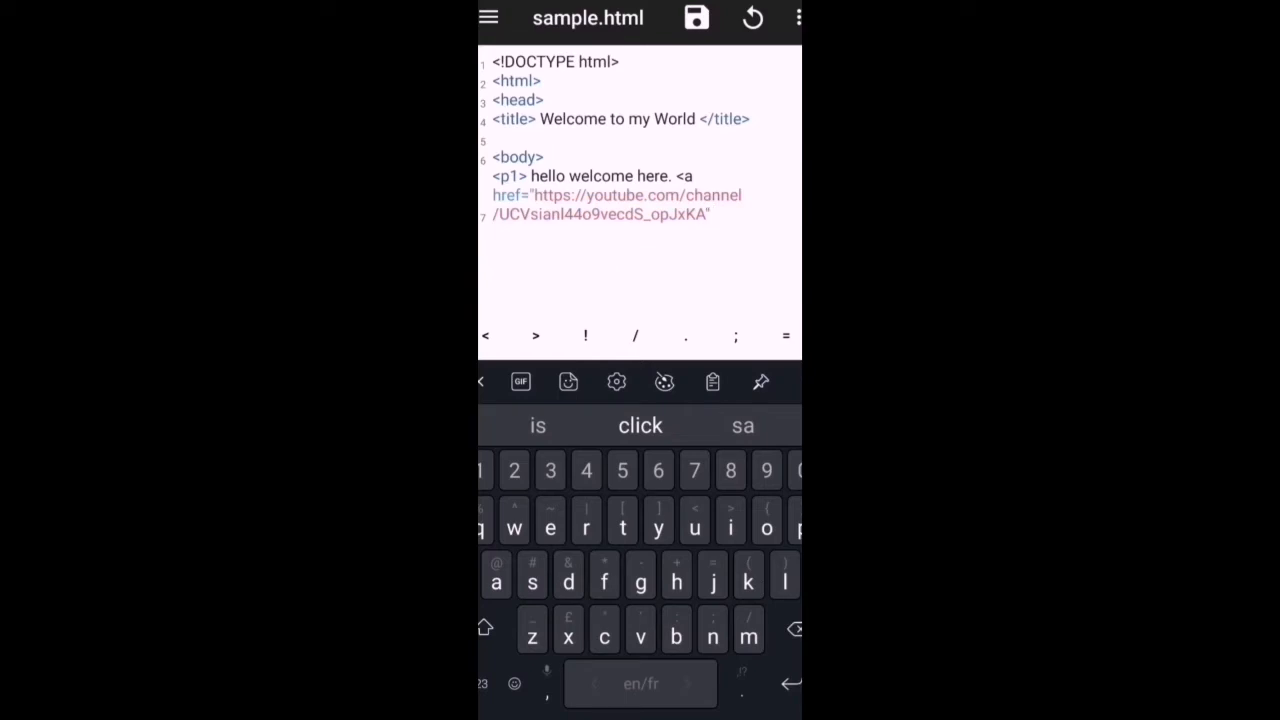
{"action": "type", "text": ">"}
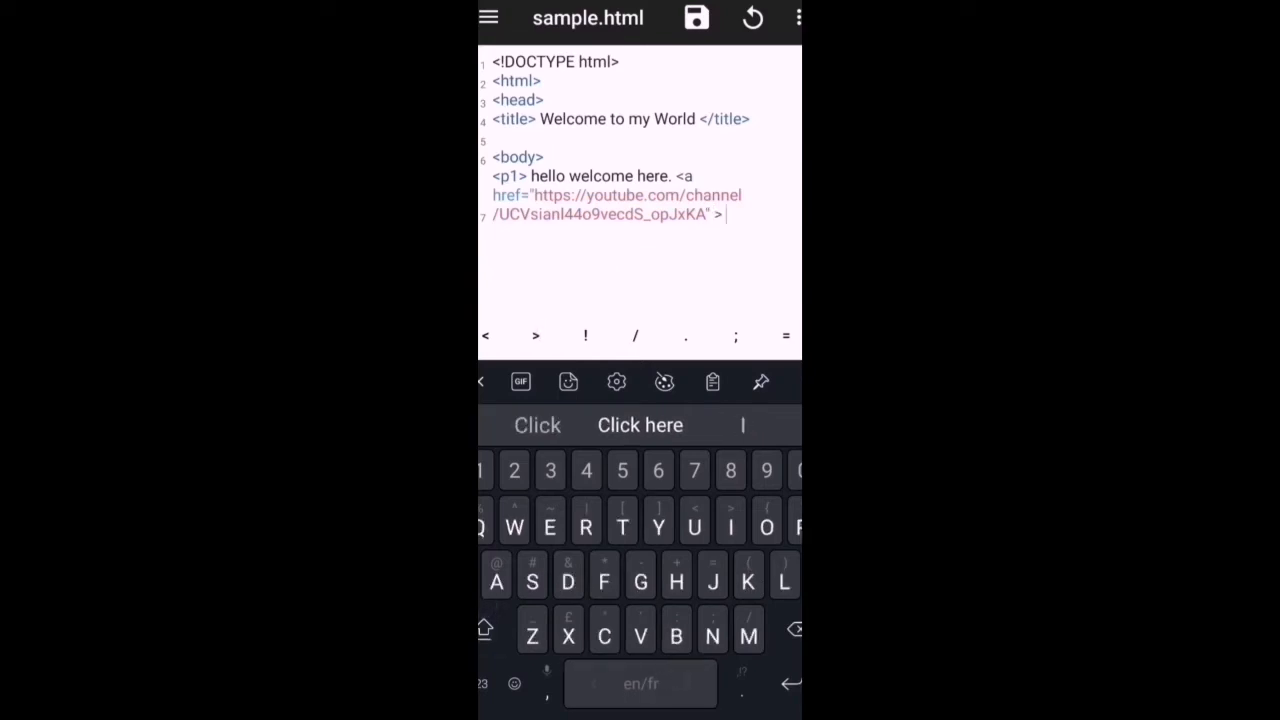
{"action": "type", "text": "click"}
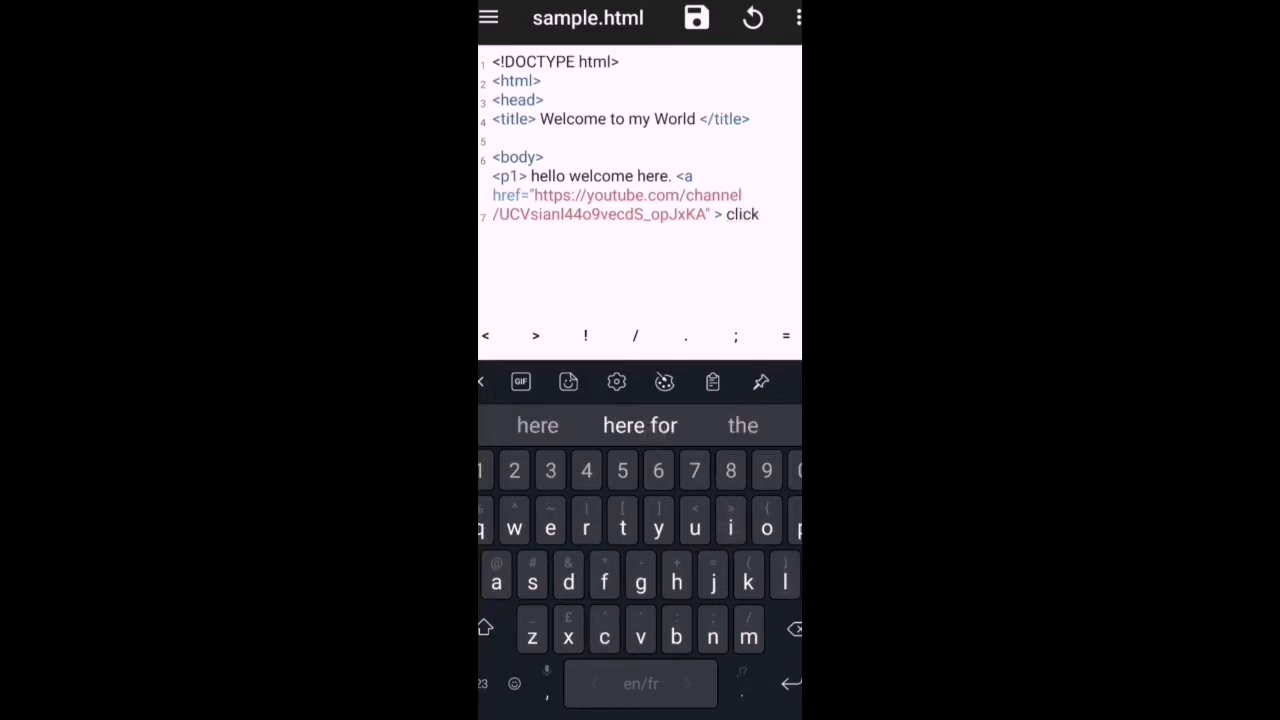
{"action": "type", "text": "here to kno"}
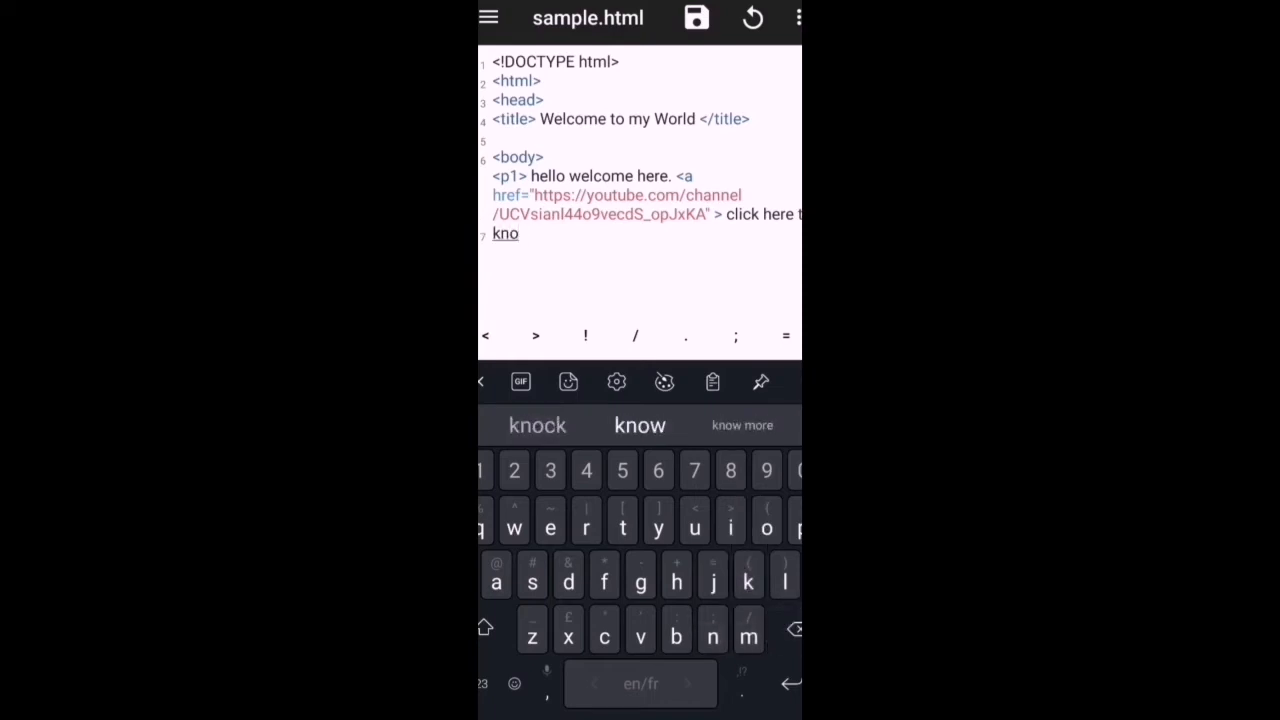
{"action": "left_click", "coordinate": [640, 424]}
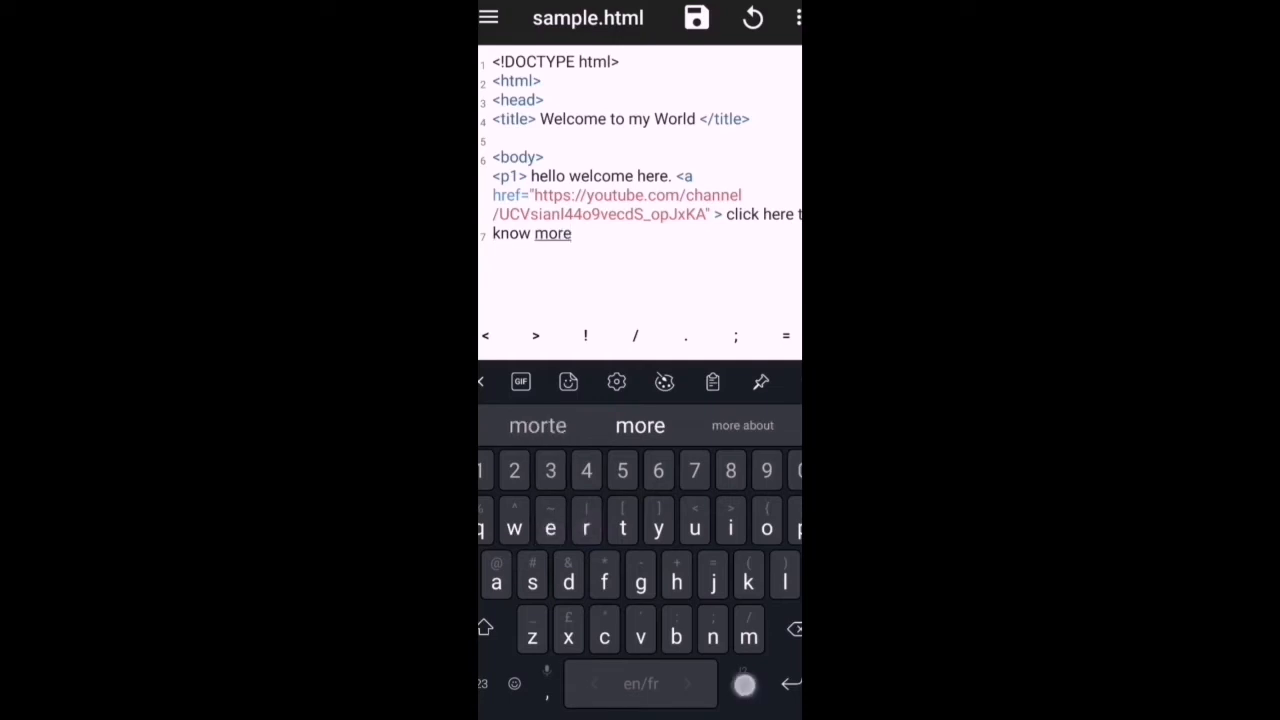
{"action": "type", "text": "."}
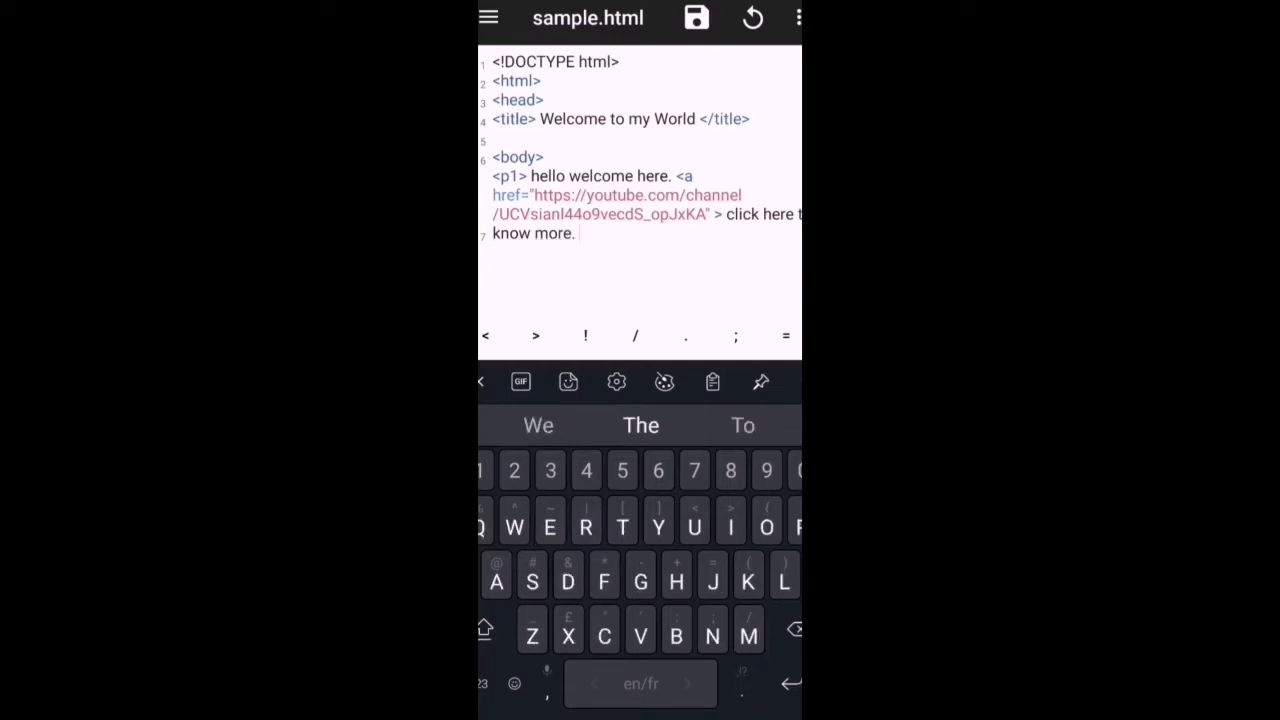
{"action": "type", "text": "</"}
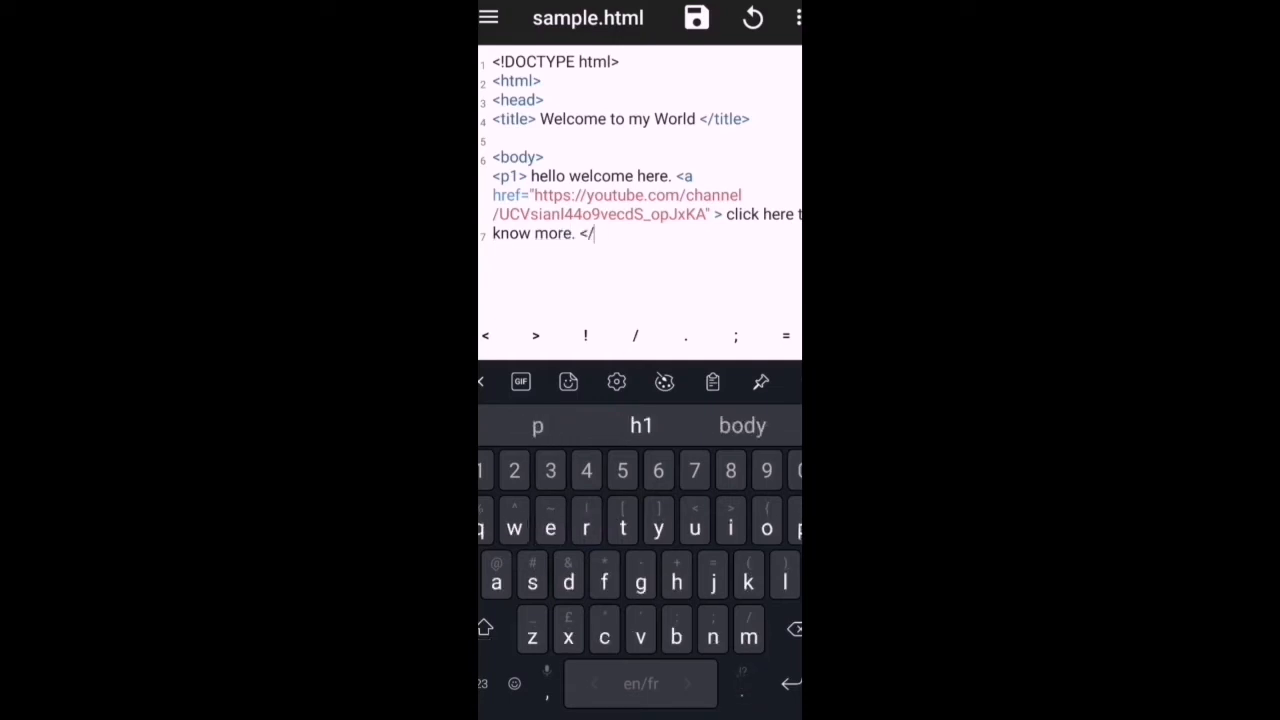
{"action": "type", "text": "a>"}
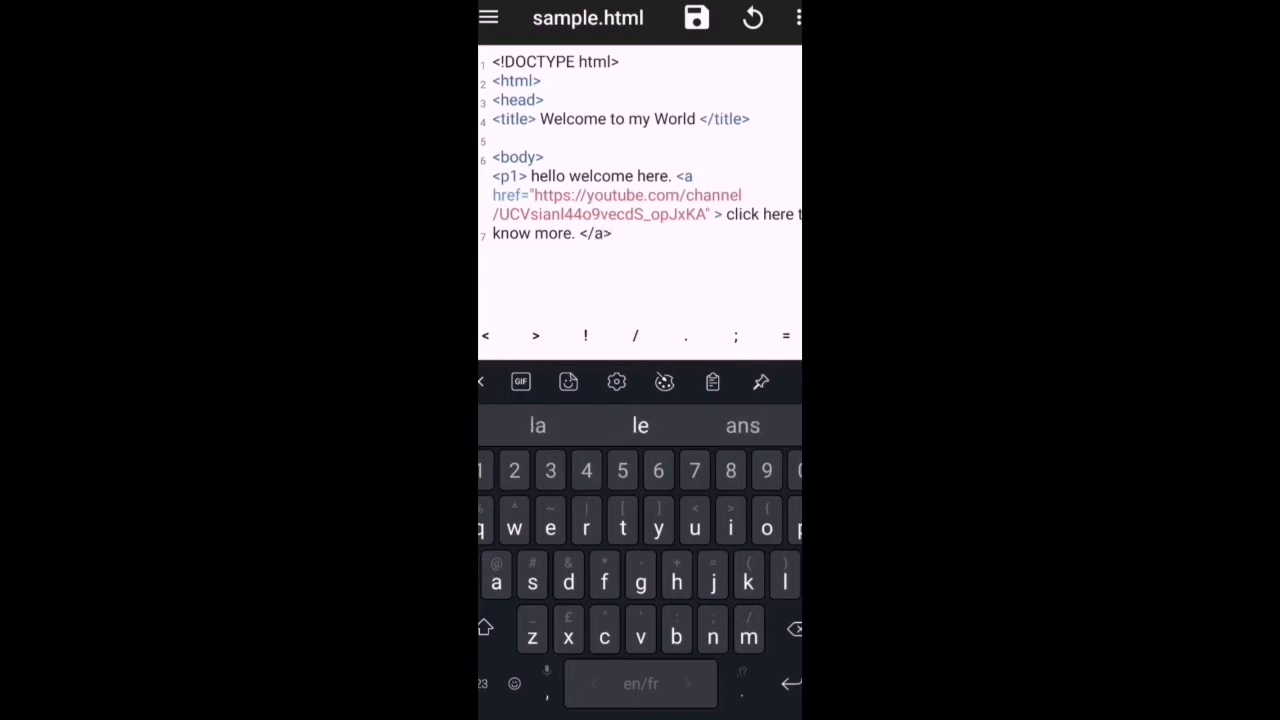
{"action": "key", "text": "Enter"}
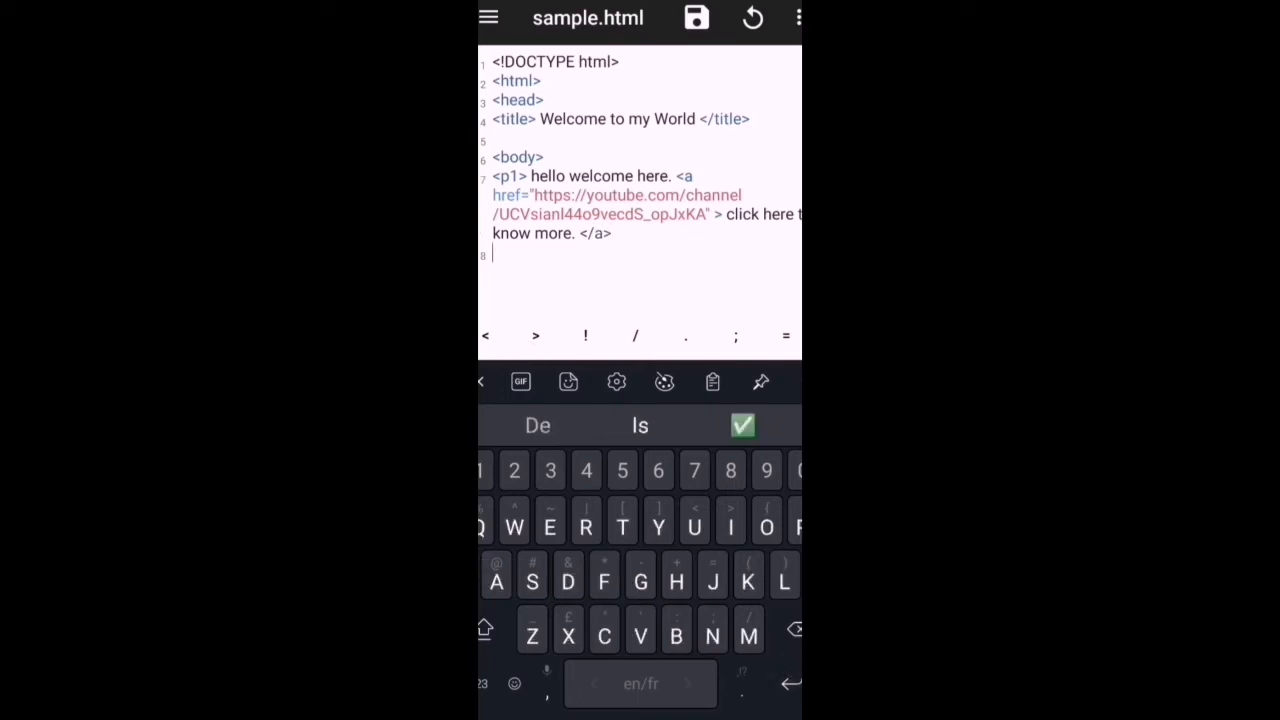
Add 'Please don't forget to subscribe and like.' then </p1>, </body> and </html> lines
{"action": "type", "text": "Pl"}
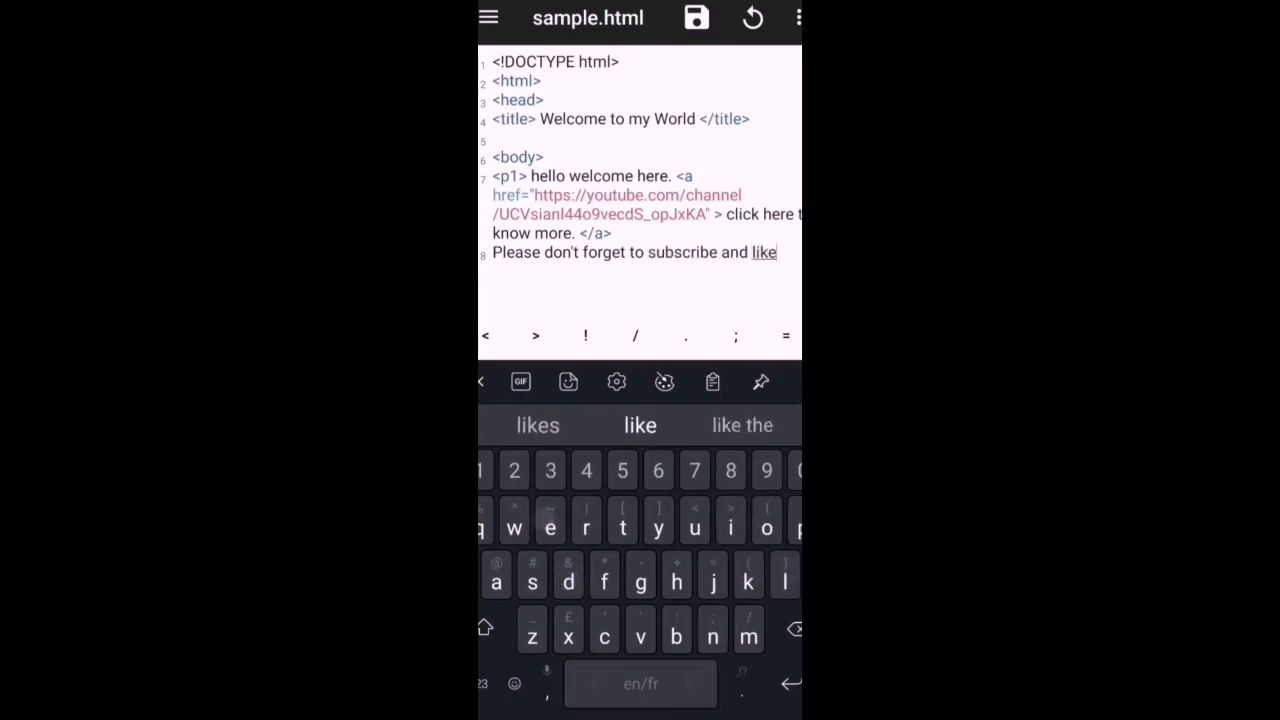
{"action": "type", "text": "."}
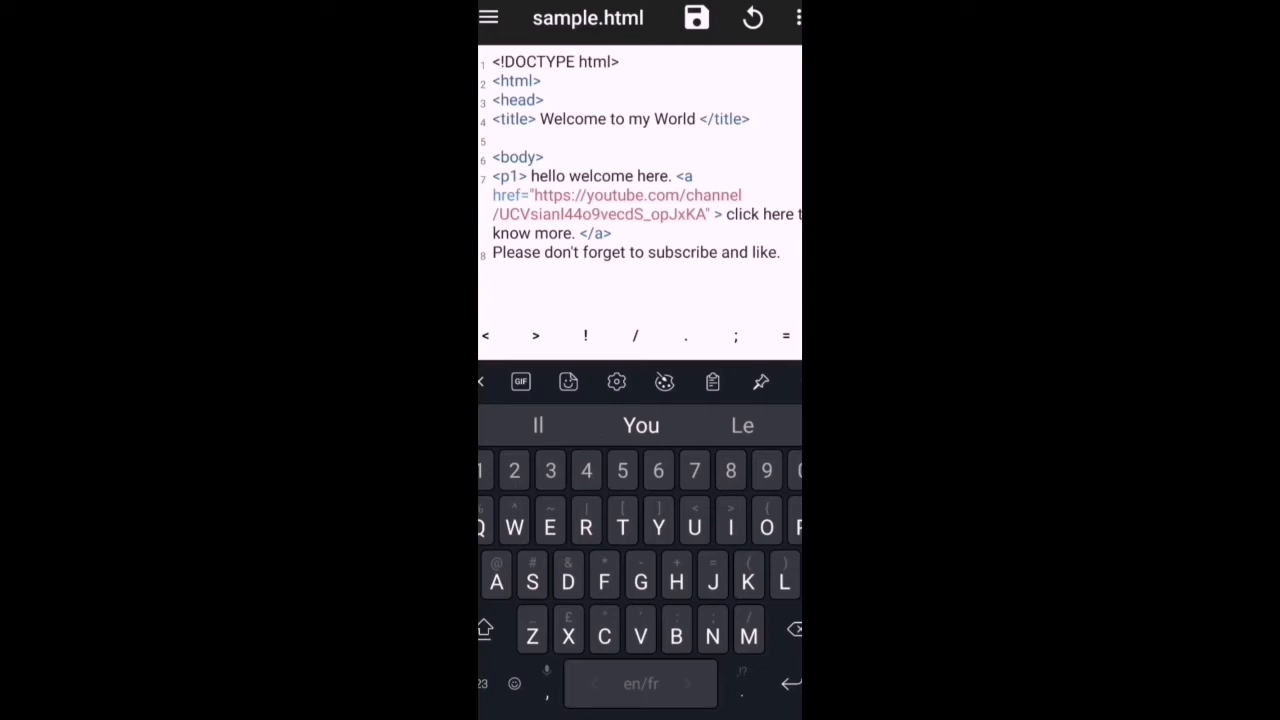
{"action": "type", "text": "<p"}
{"action": "type", "text": "</b"}
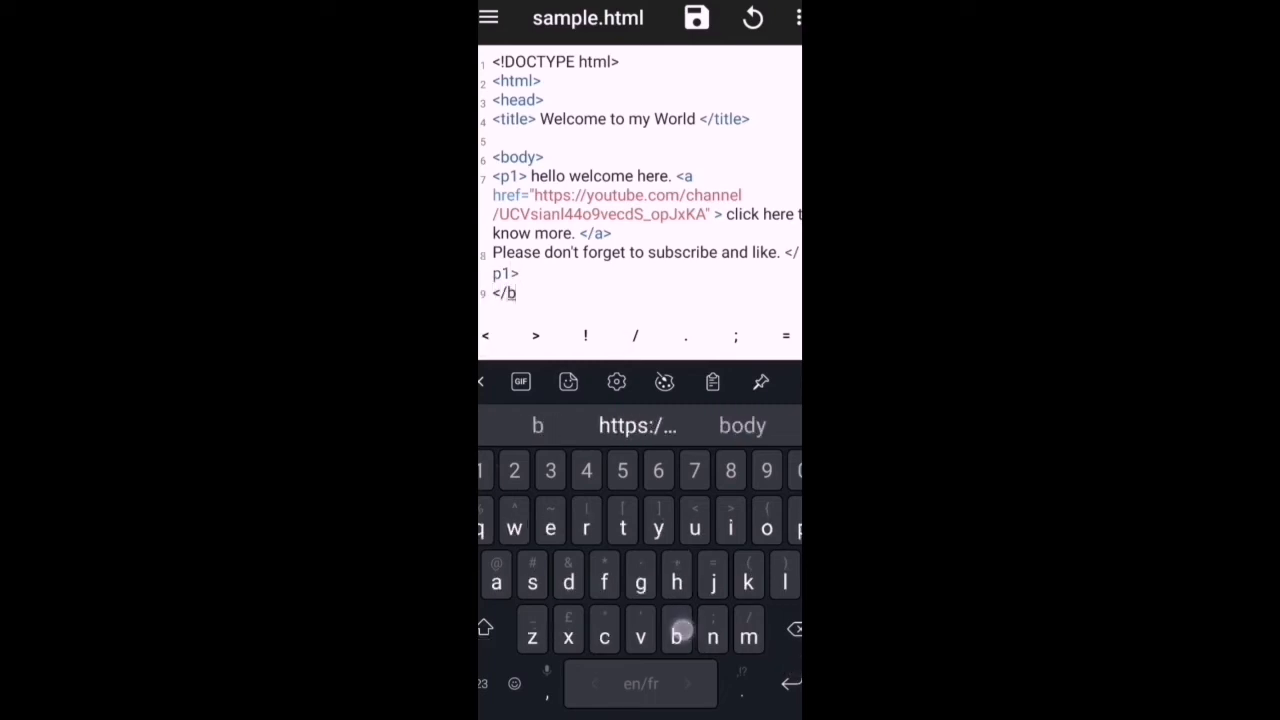
{"action": "type", "text": "ody>"}
{"action": "type", "text": "</html>"}
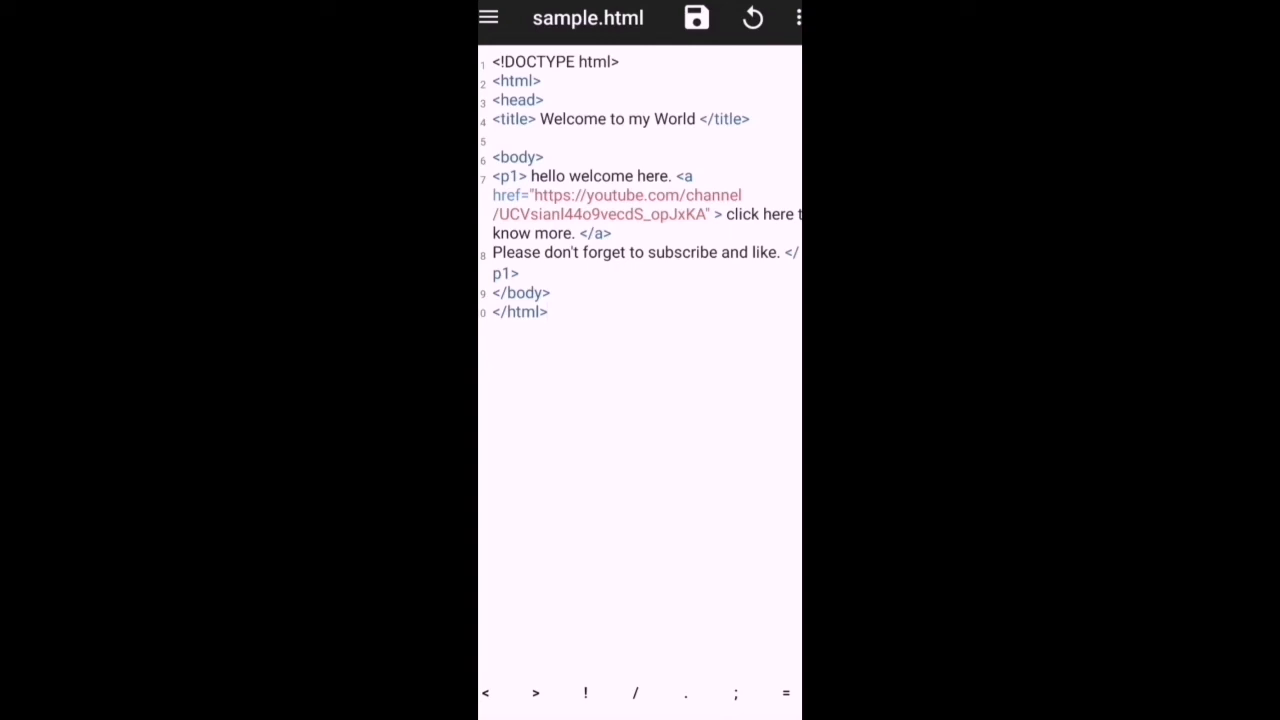
Switch to HTML Viewer and pick sample.html from the download folder to show its source
{"action": "left_click", "coordinate": [696, 18]}
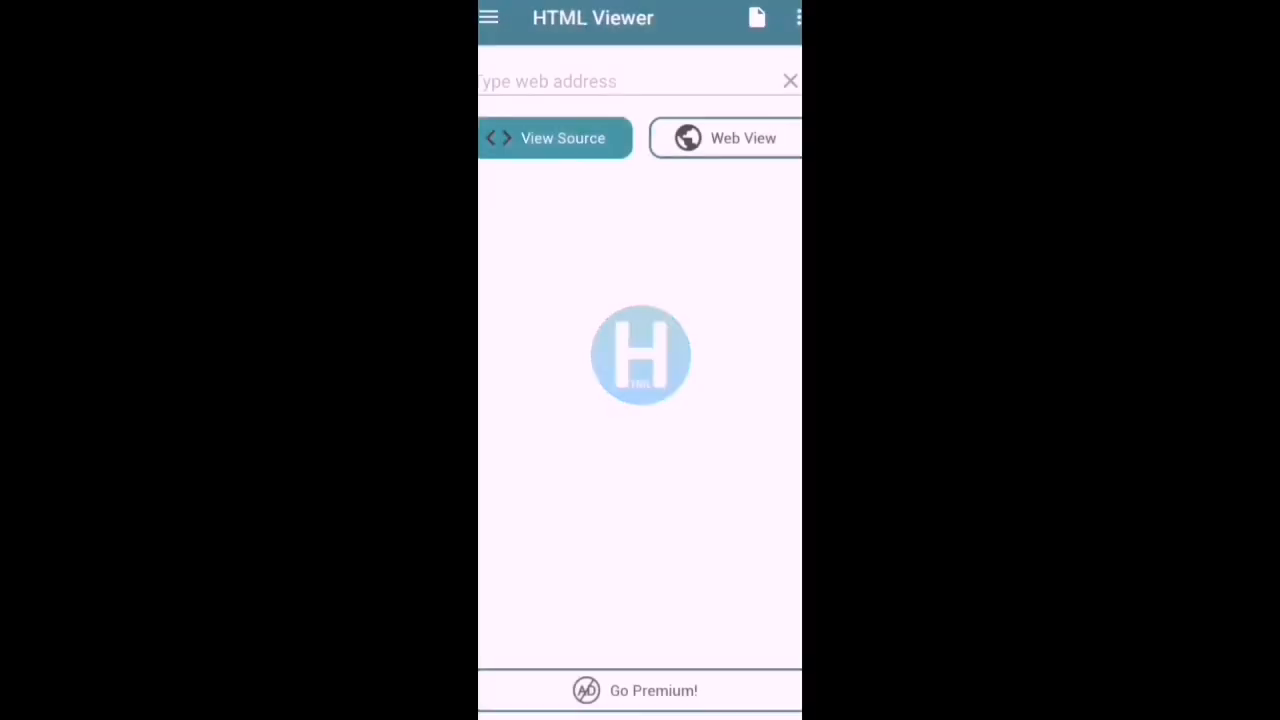
{"action": "left_click", "coordinate": [756, 18]}
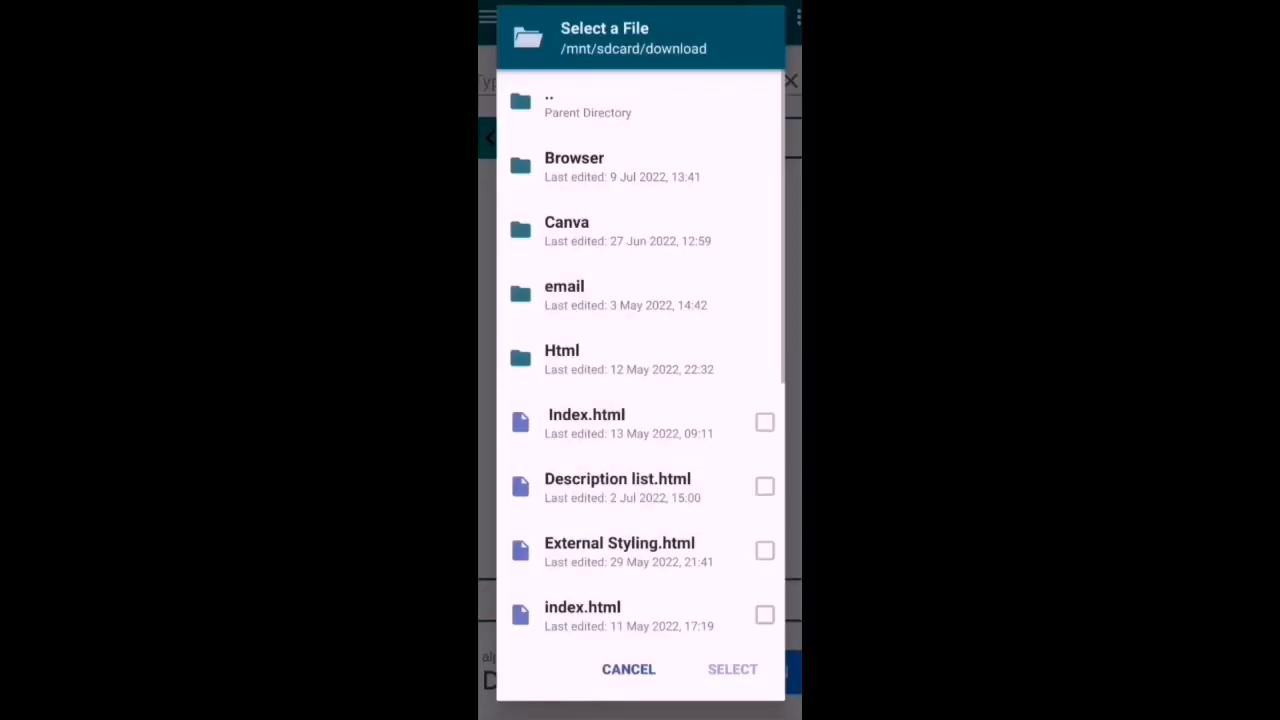
{"action": "scroll", "scroll_direction": "down", "scroll_amount": 3}
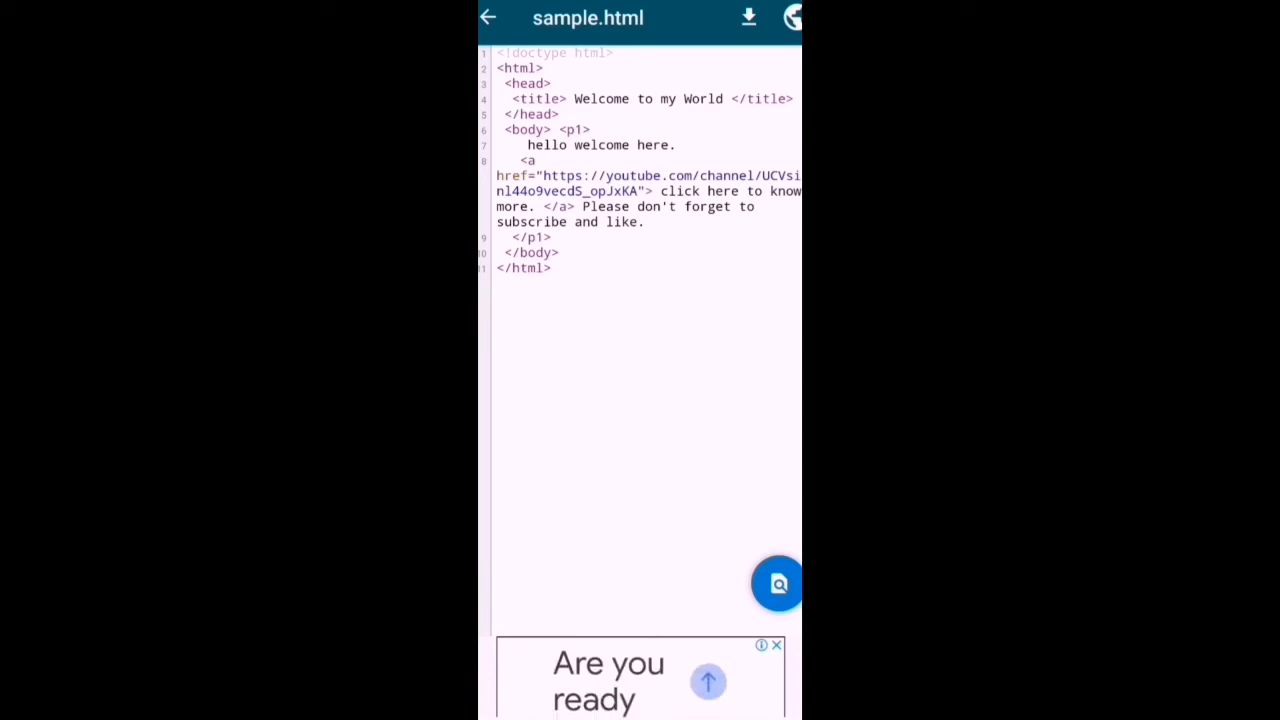
Leave HTML Viewer's source view to return to sample.html in Notepad++
{"action": "left_click", "coordinate": [778, 584]}
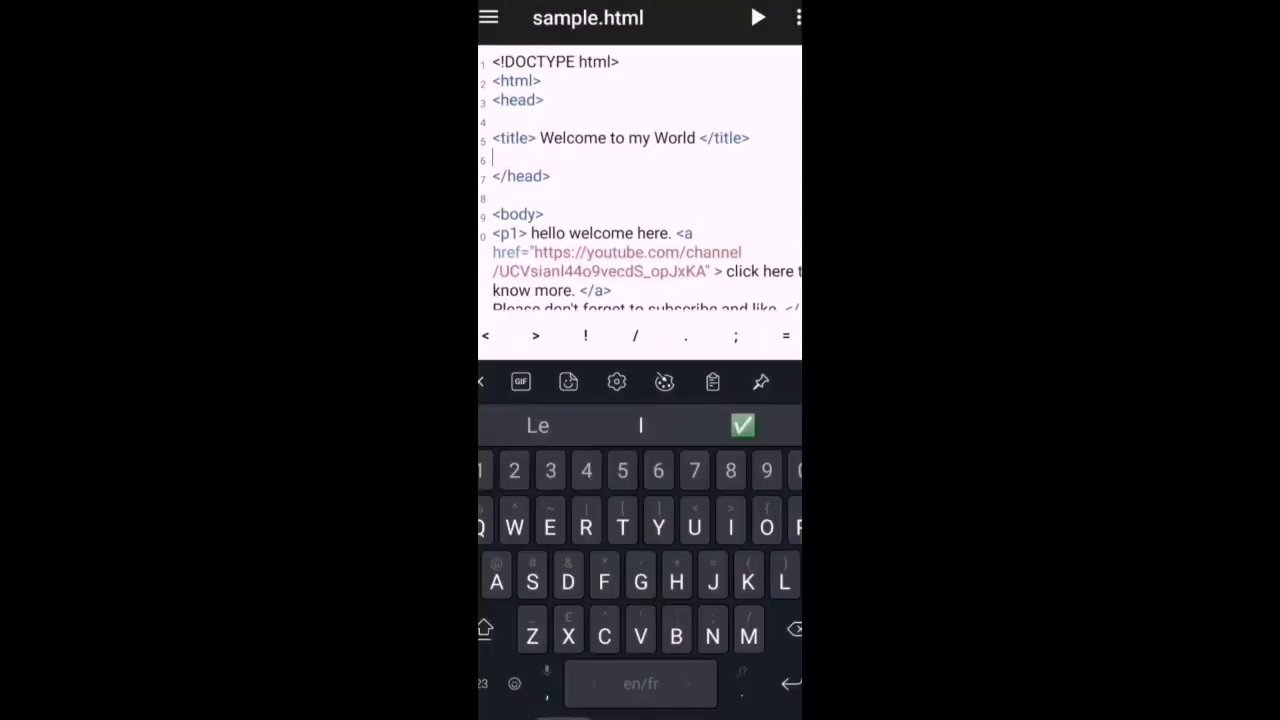
{"action": "left_click", "coordinate": [742, 424]}
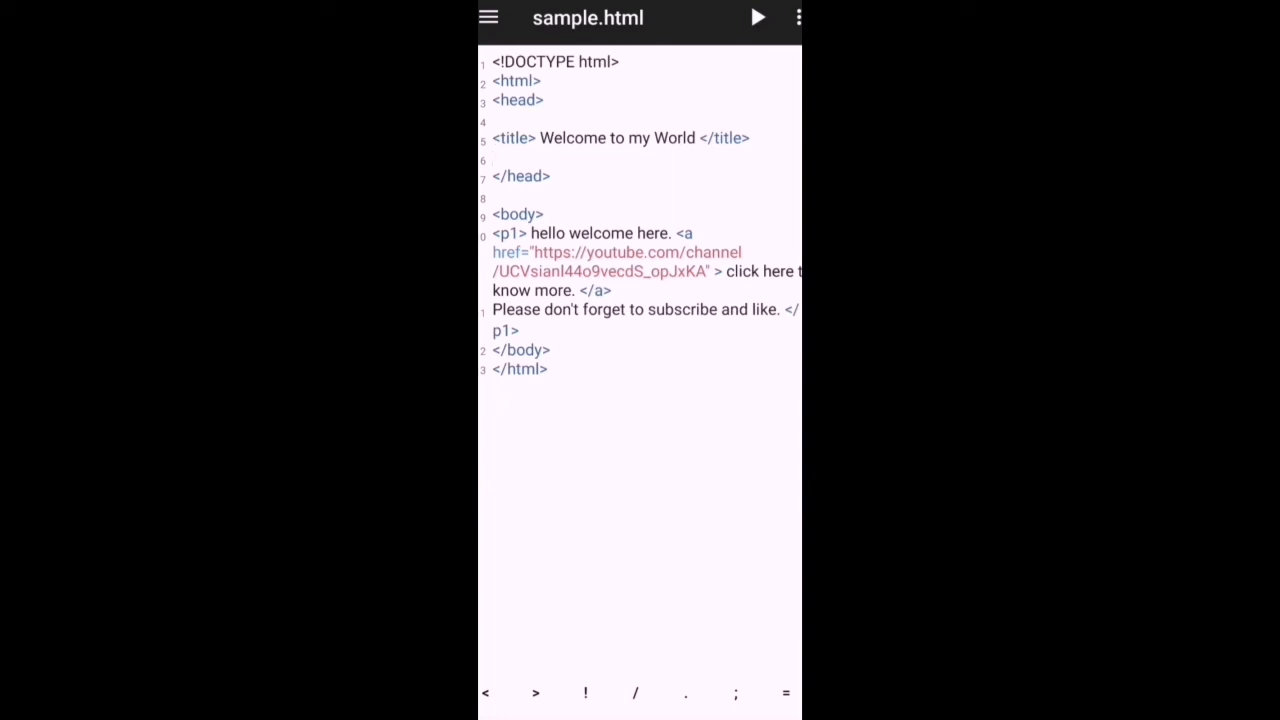
{"action": "left_click", "coordinate": [492, 160]}
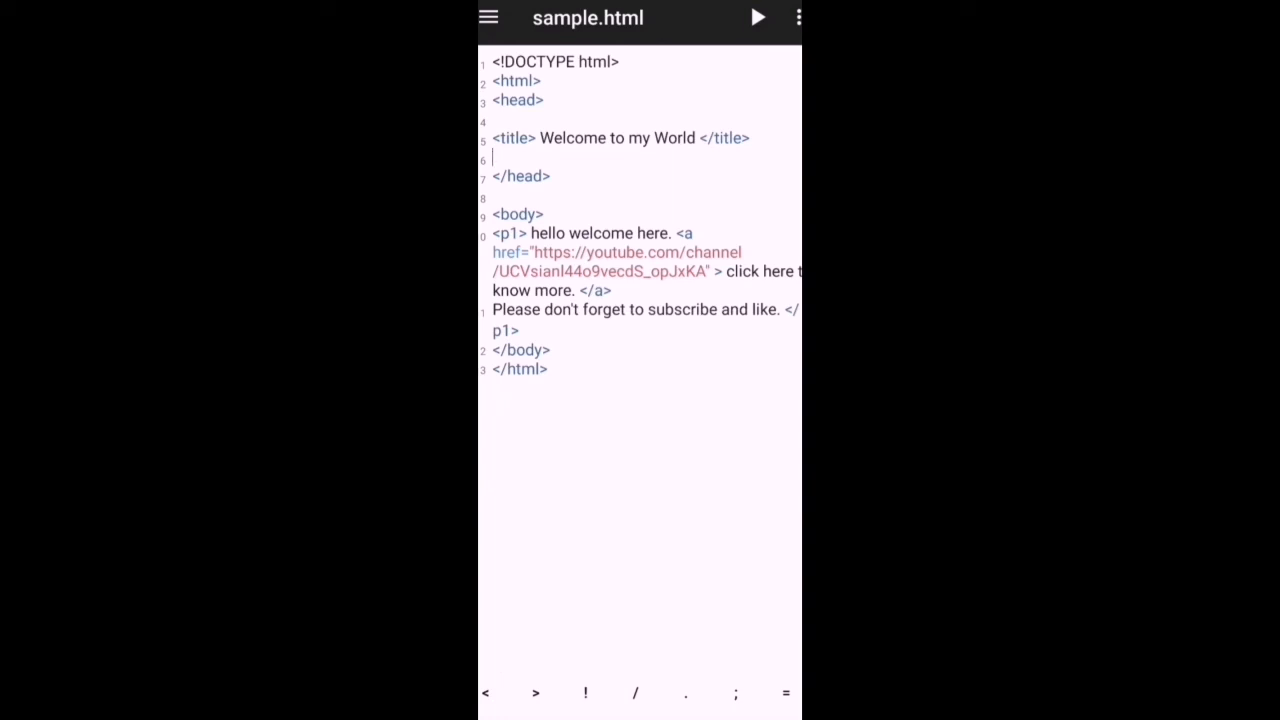